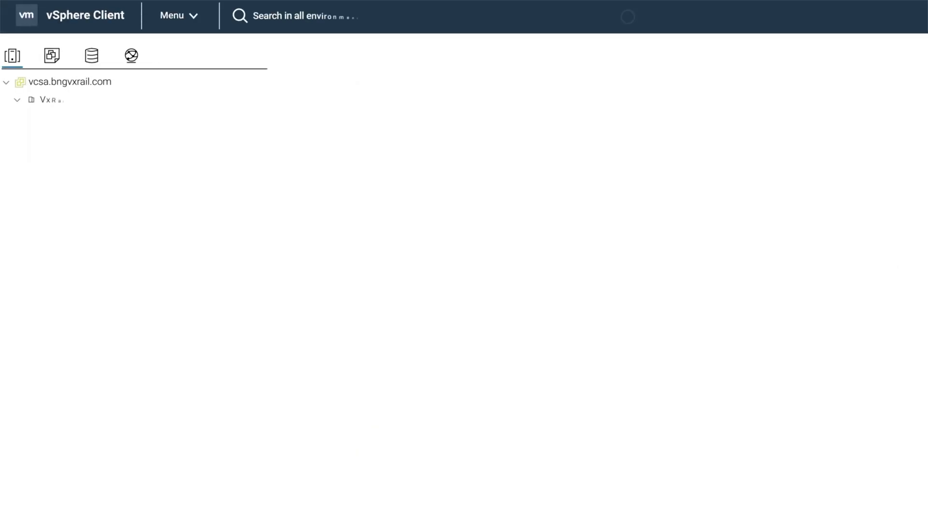
- Open VxRail > System under Configure for VxRail-Virtual-SAN-Cluster-100011
left_click(124, 117)
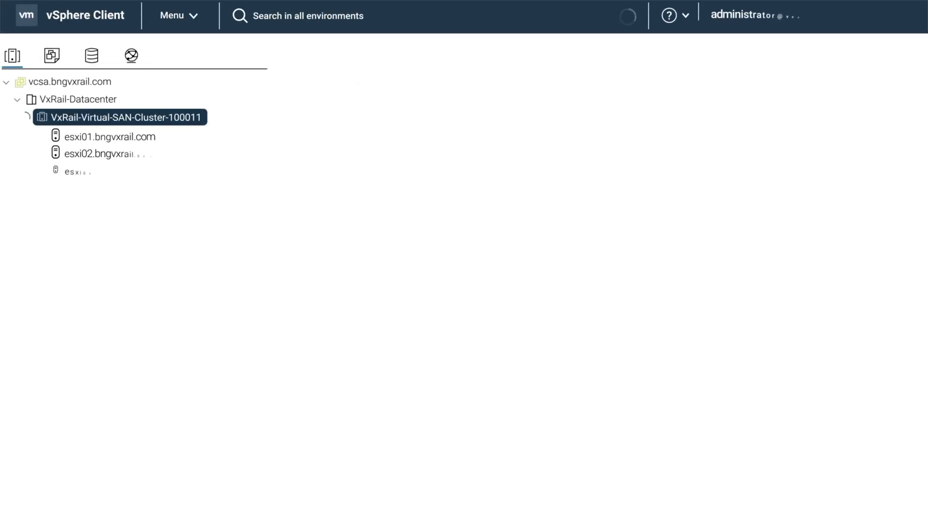
left_click(121, 116)
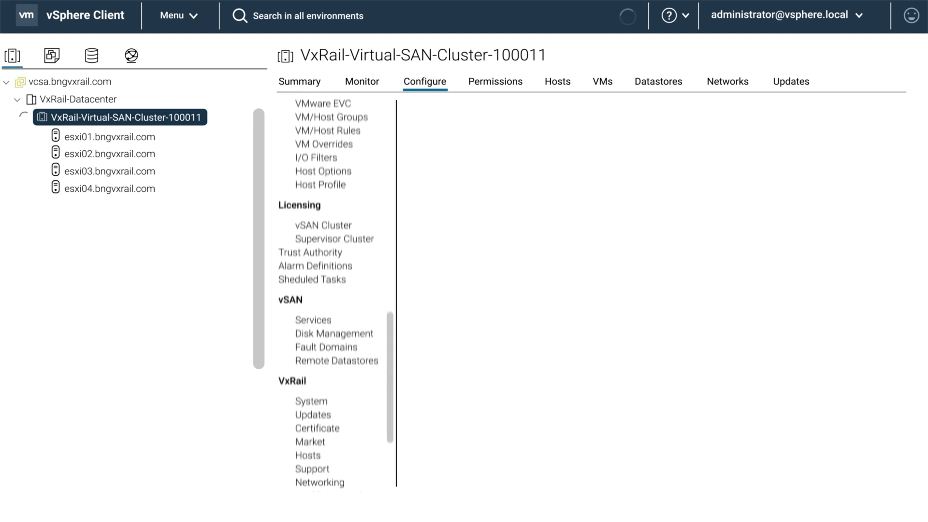
left_click(311, 400)
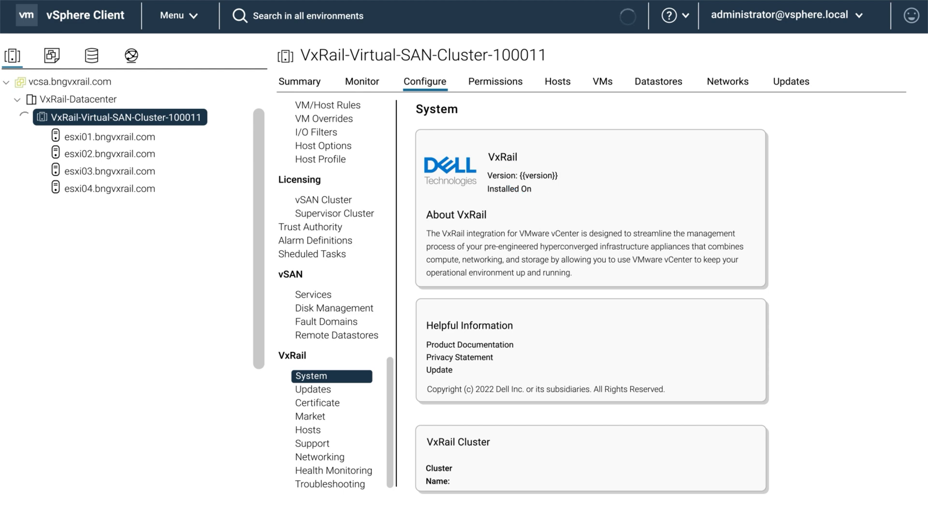
- View the VxRail Updates page, then the Hosts page, which returns HTTP 404
left_click(312, 388)
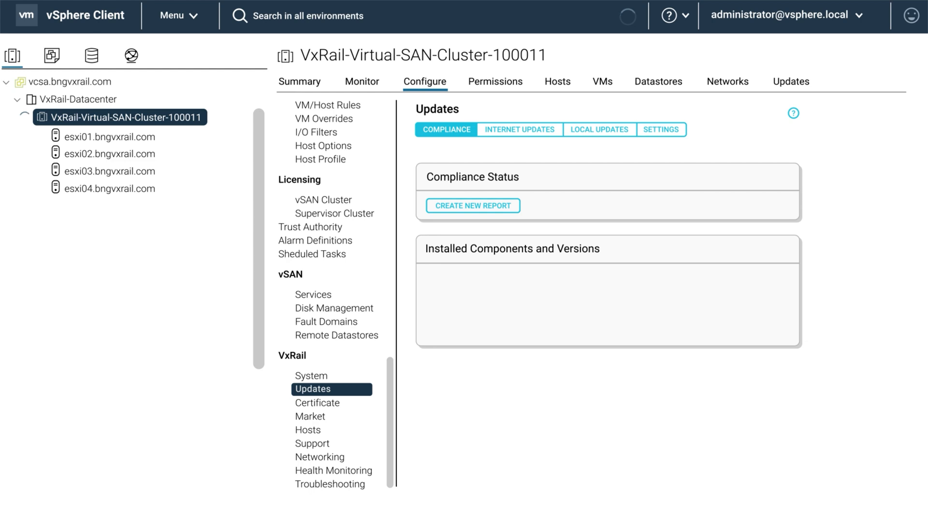
left_click(307, 429)
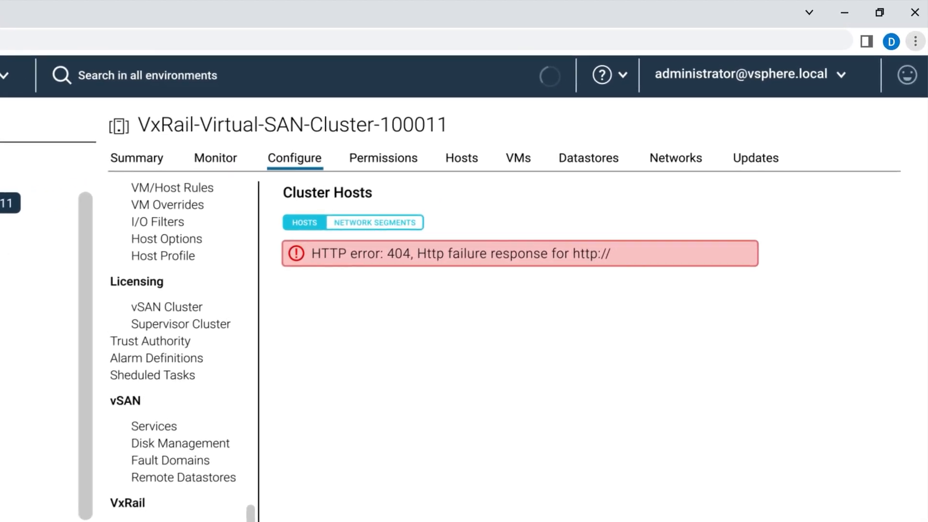
- Open Chrome Settings from the three-dot menu
left_click(916, 42)
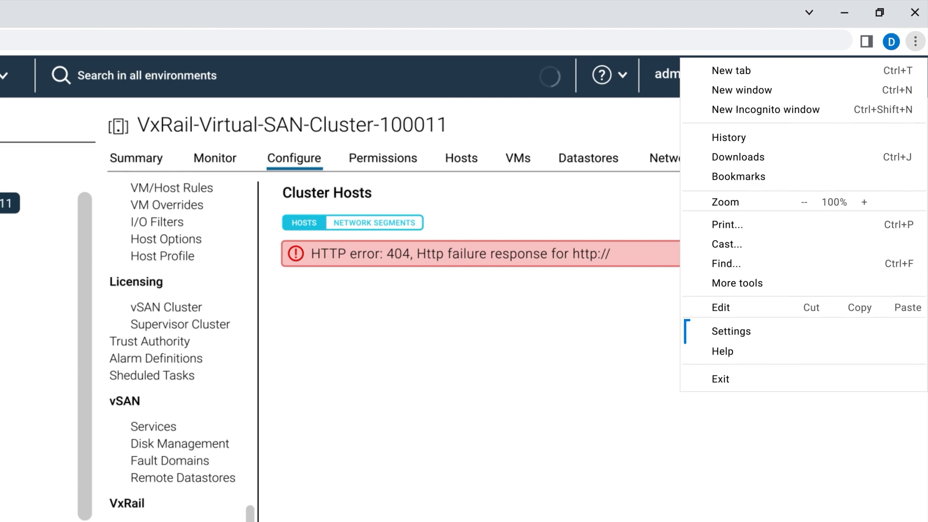
left_click(731, 331)
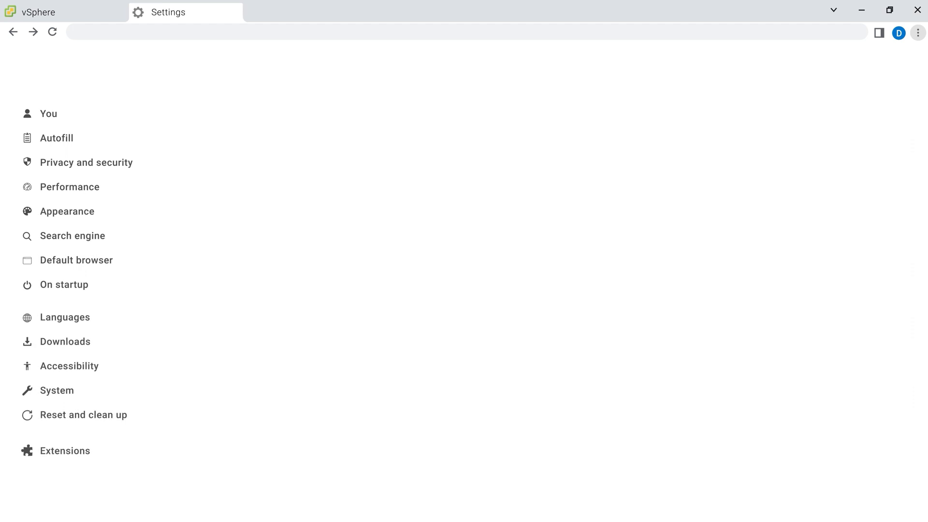
- Clear Chrome's browsing data from Privacy and security settings
left_click(86, 161)
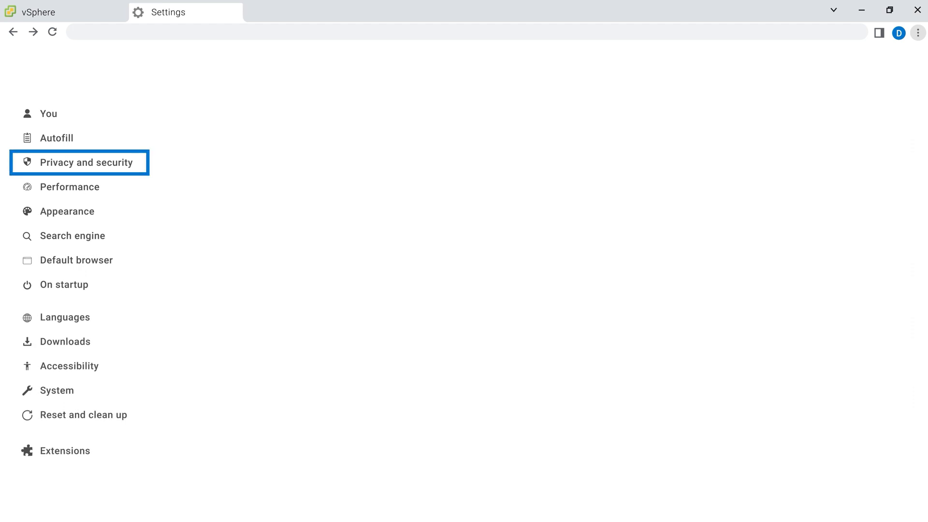
left_click(86, 161)
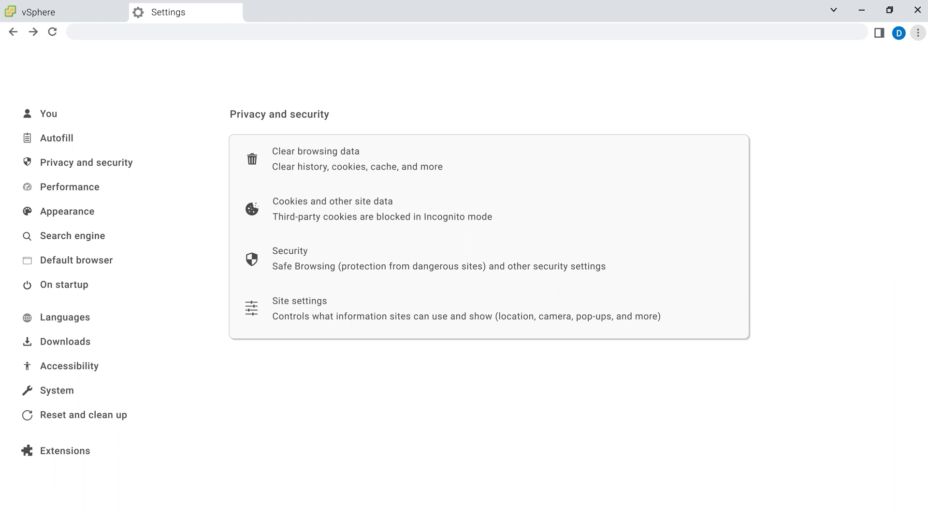
left_click(316, 158)
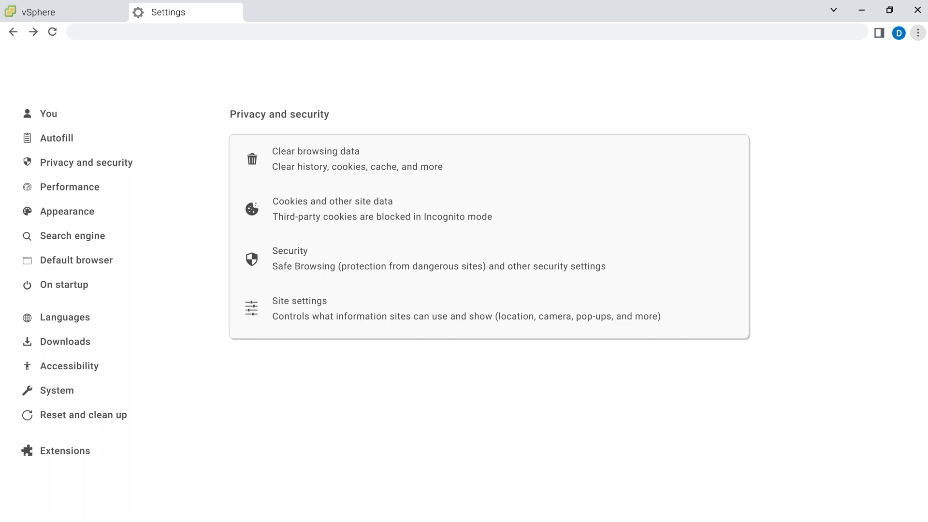
- Reopen the vSphere VxRail System page, now showing version 7.0.401-27760824
left_click(62, 12)
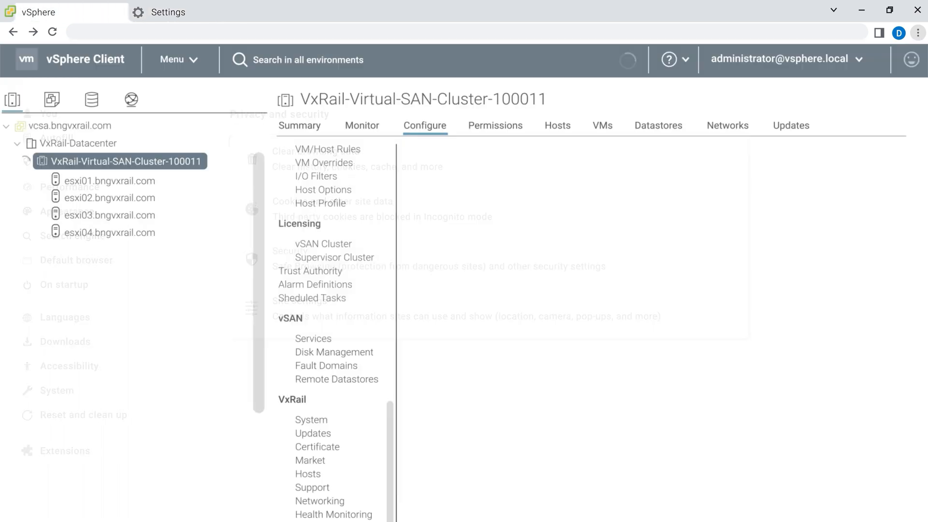
left_click(311, 420)
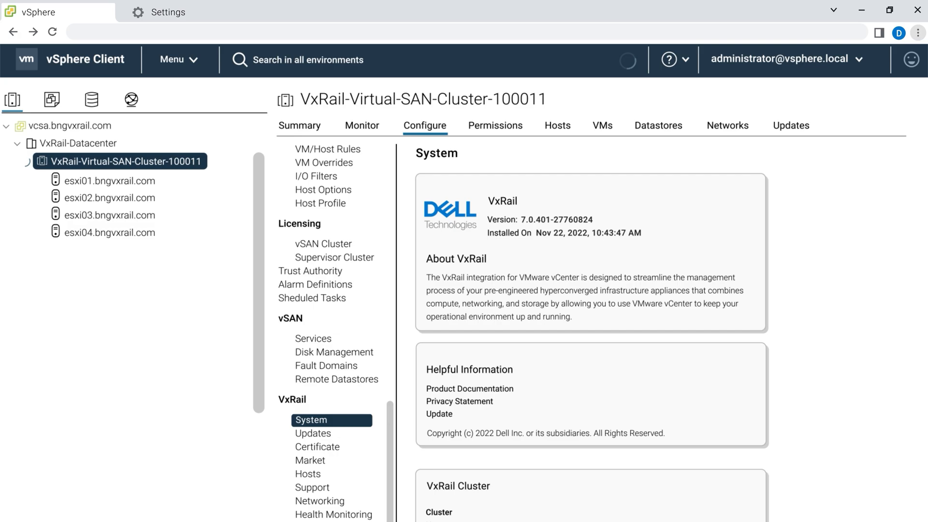